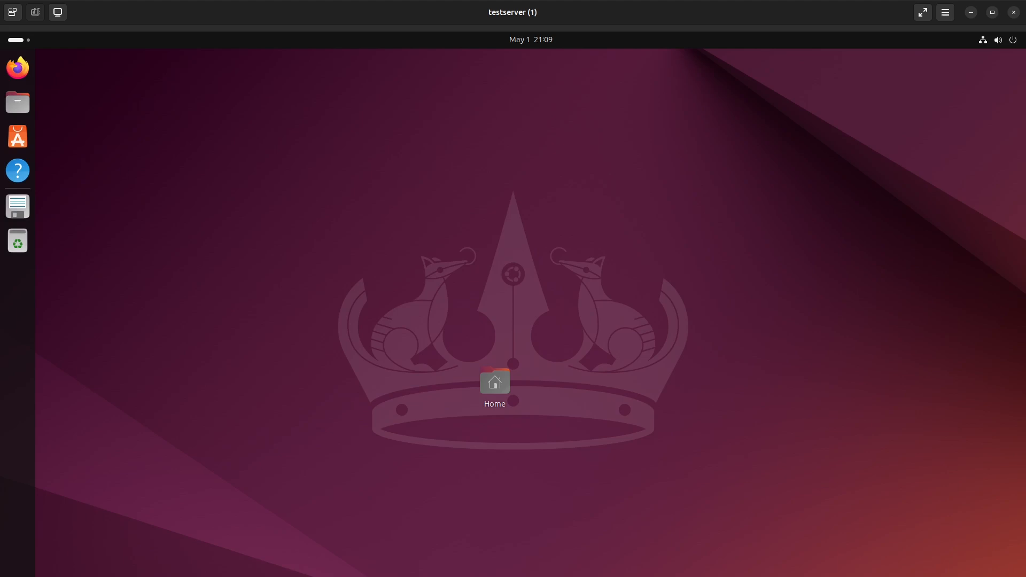
pyautogui.moveTo(17, 67)
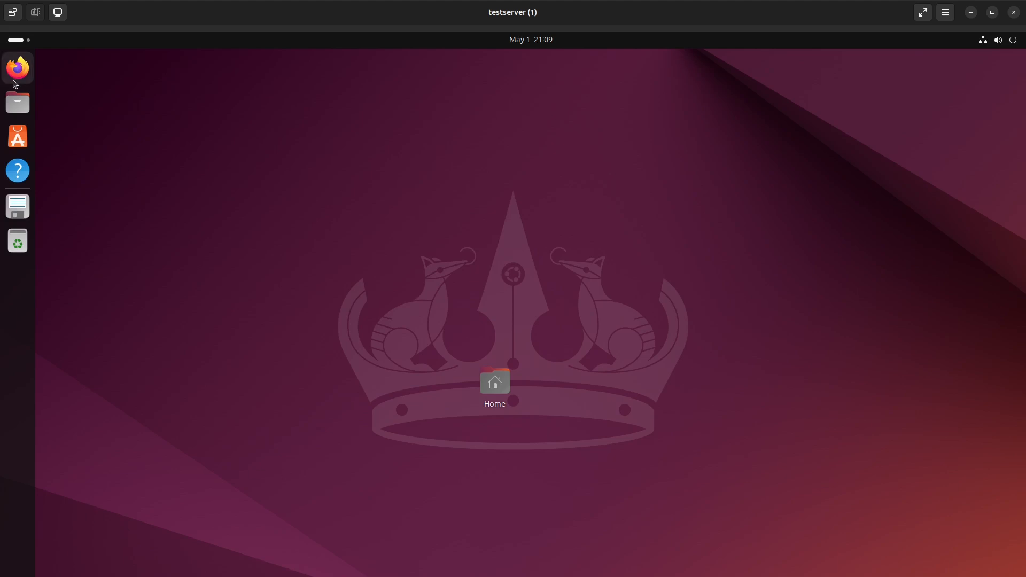
# - Launch Firefox and search the web for 'gns3'
pyautogui.click(17, 68)
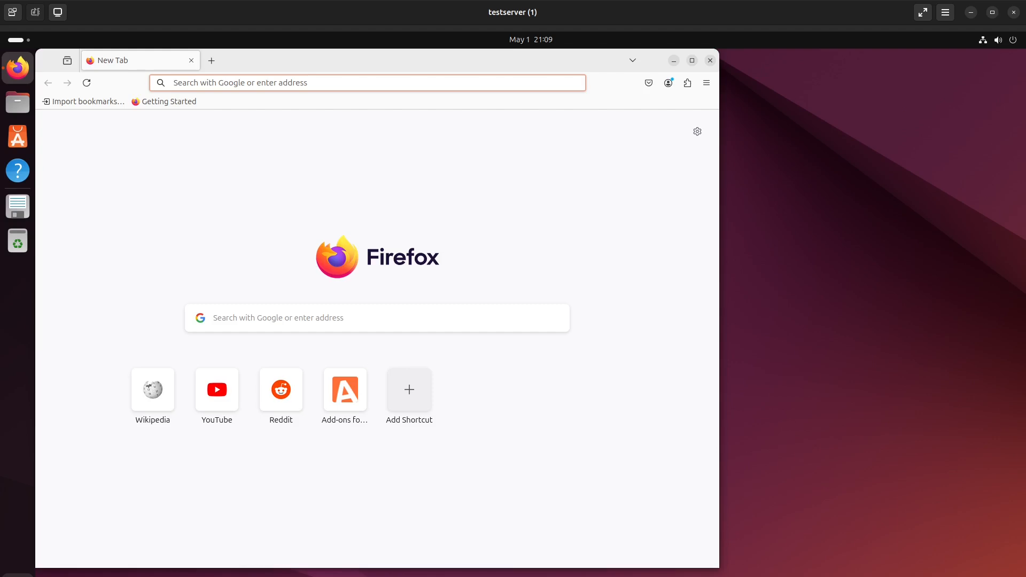
pyautogui.click(367, 82)
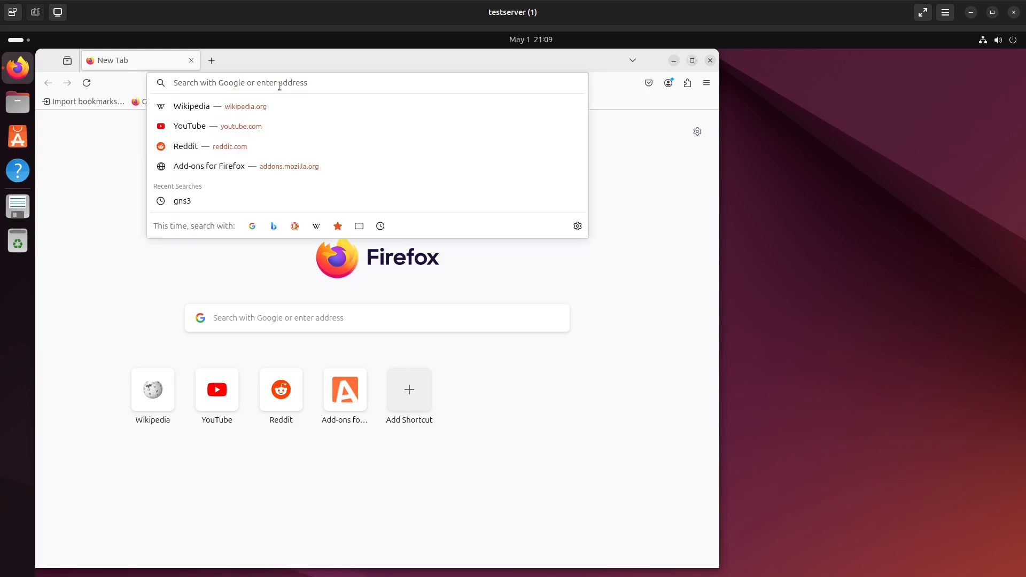
pyautogui.write('gns3')
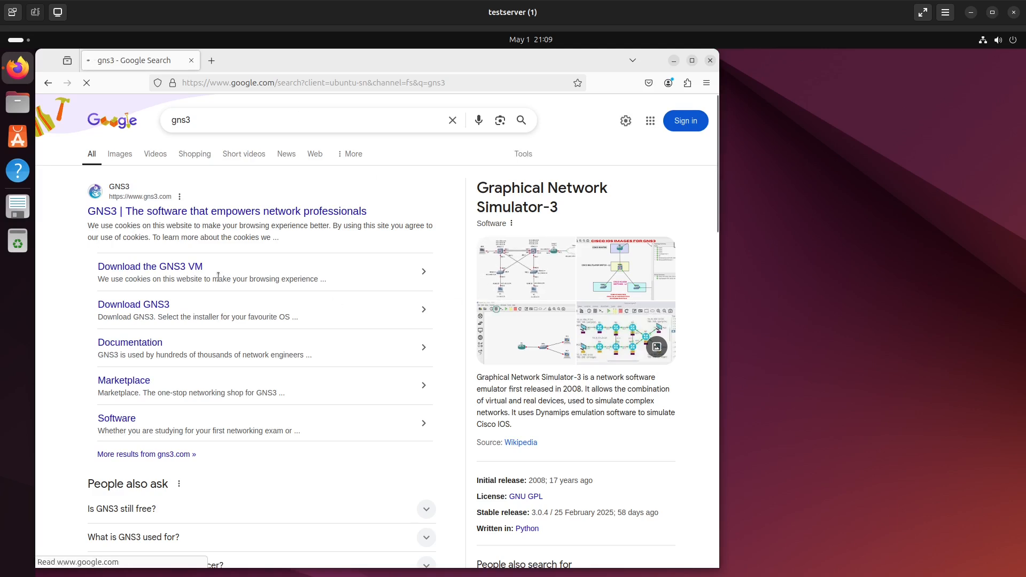
pyautogui.moveTo(133, 304)
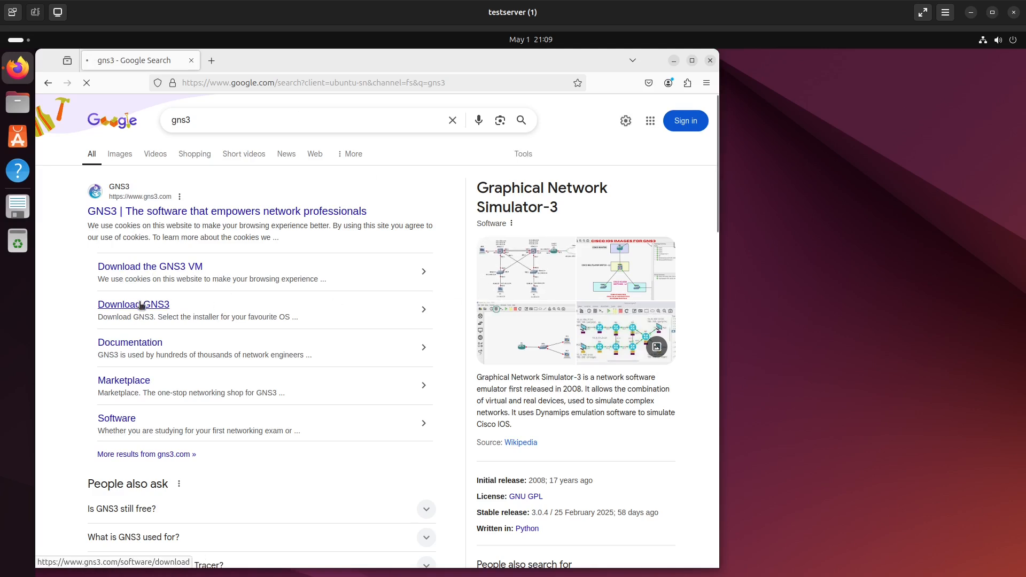
# - Open the 'Download GNS3' result, then the Linux Install Guide page
pyautogui.click(133, 304)
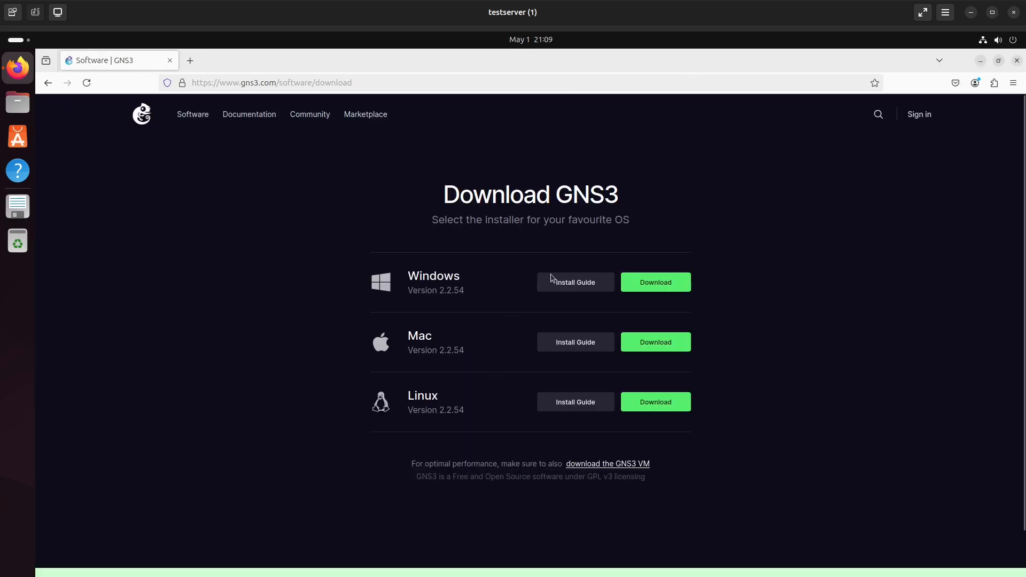
pyautogui.moveTo(798, 355)
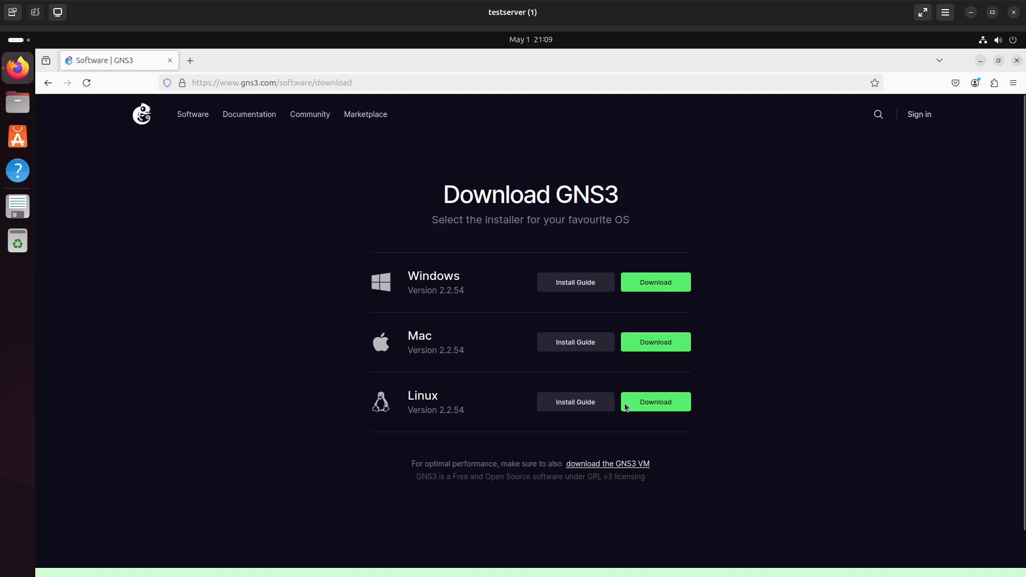
pyautogui.moveTo(574, 402)
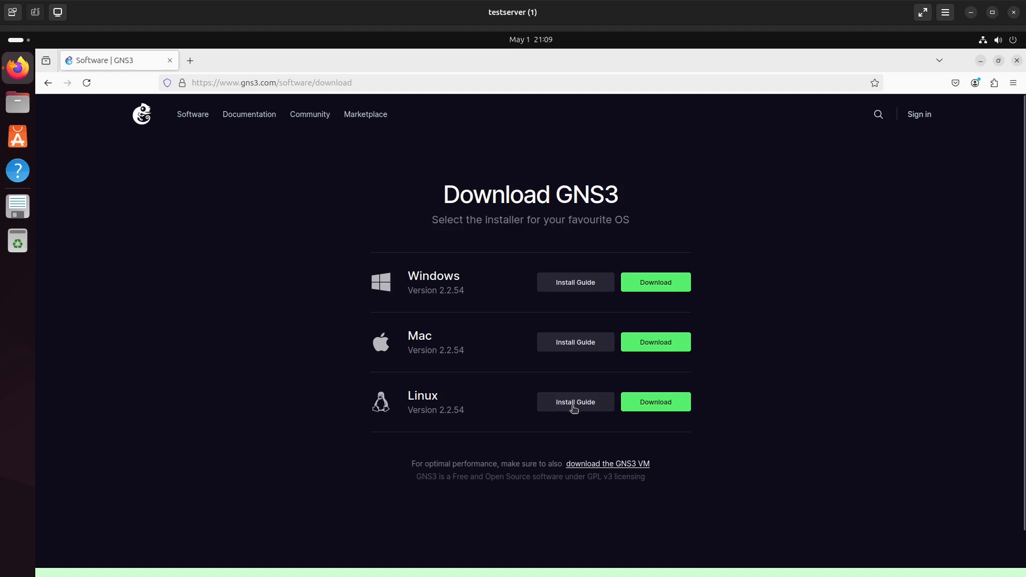
pyautogui.click(574, 402)
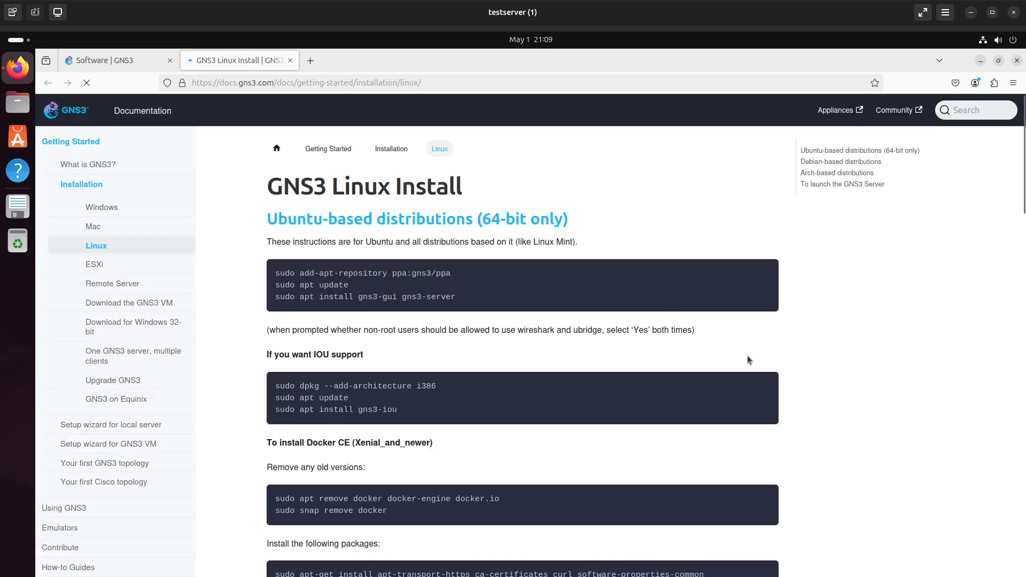
pyautogui.moveTo(426, 261)
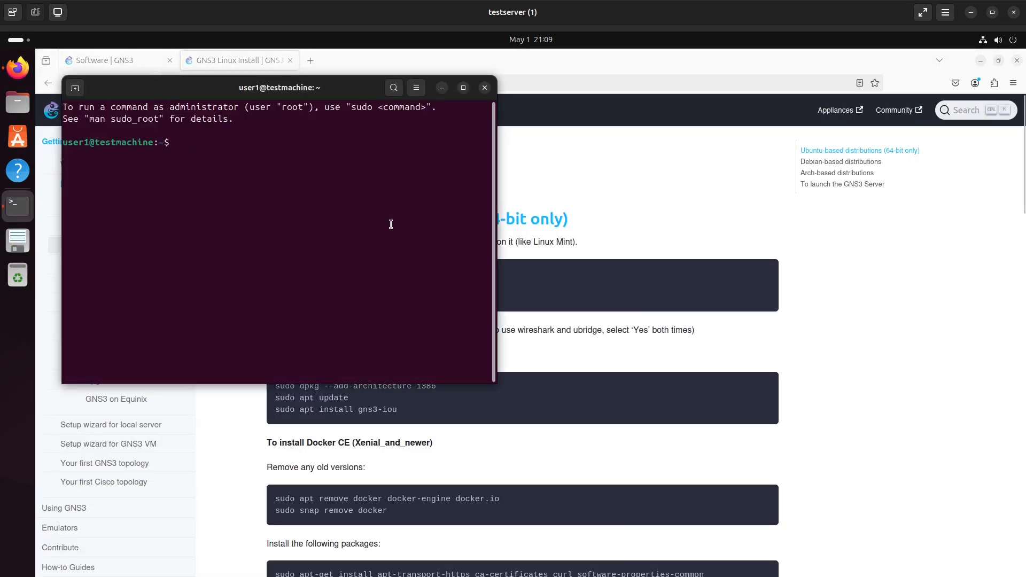
# - Run cat /etc/issue to show the OS release, Ubuntu 24.04.1 LTS
pyautogui.write('cat')
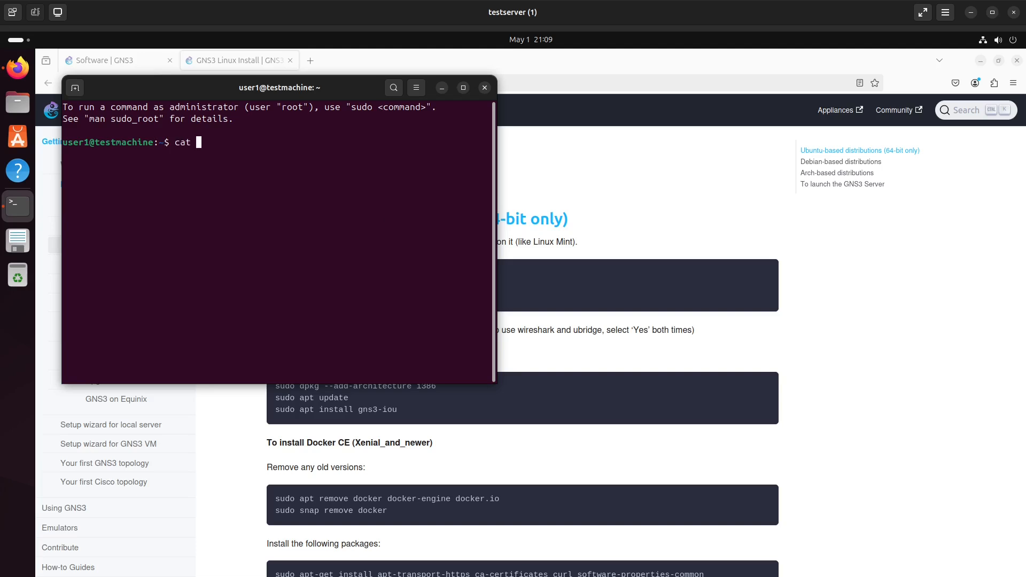
pyautogui.write('/ets/')
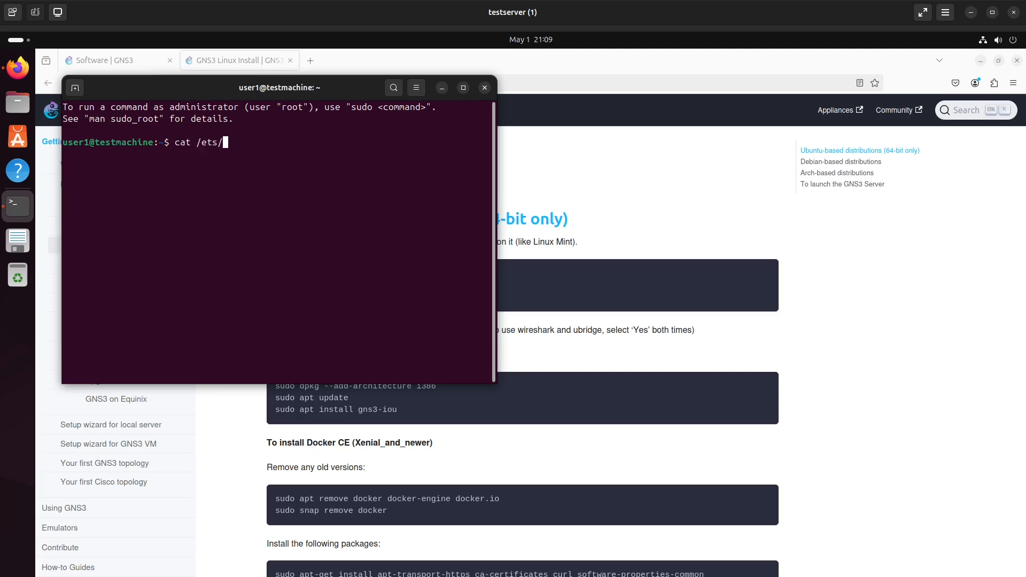
pyautogui.write('issue')
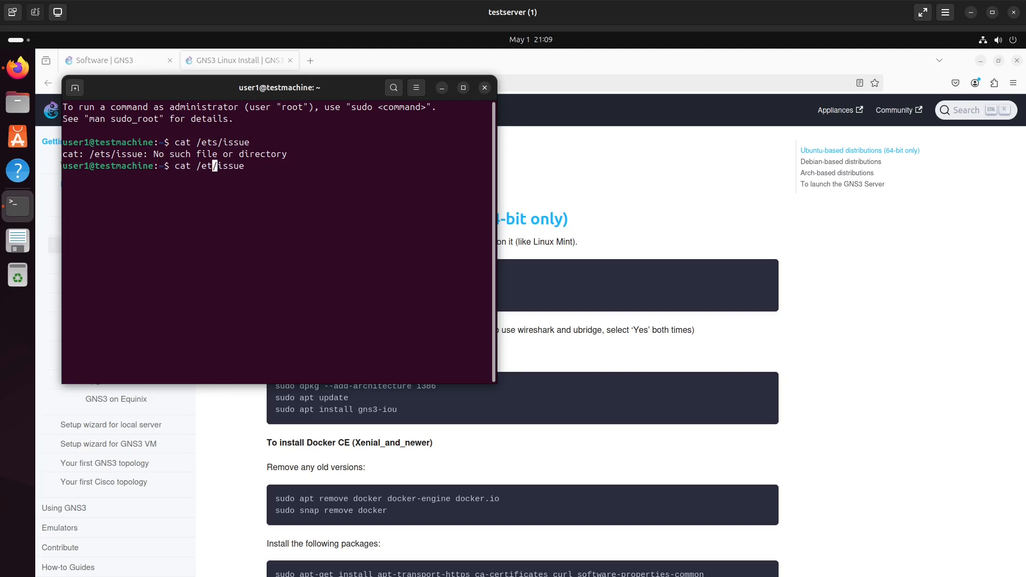
pyautogui.write('c')
pyautogui.press('Return')
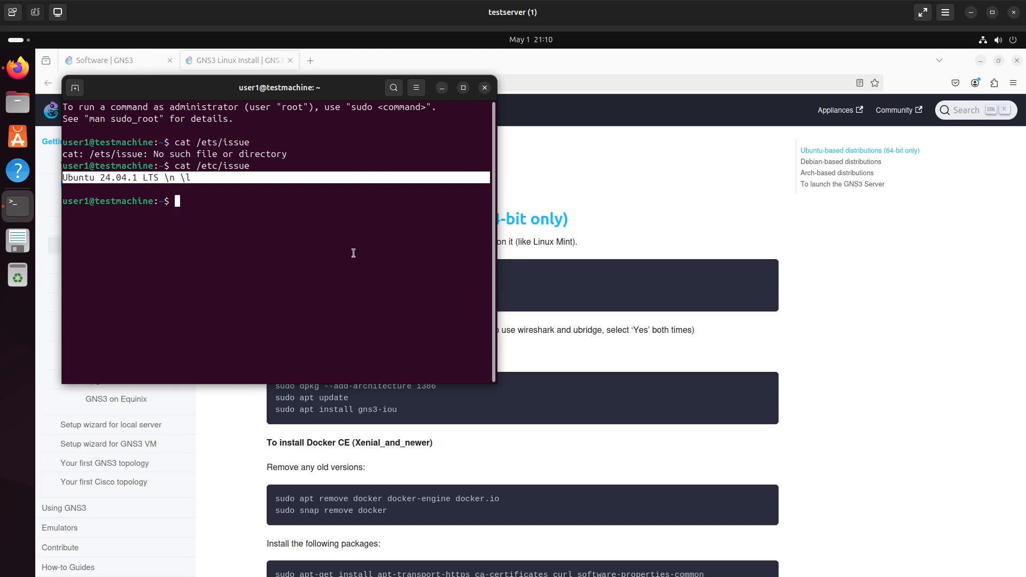
# - Move the terminal beside the install guide and run uname -a
pyautogui.moveTo(279, 87); pyautogui.dragTo(783, 109)
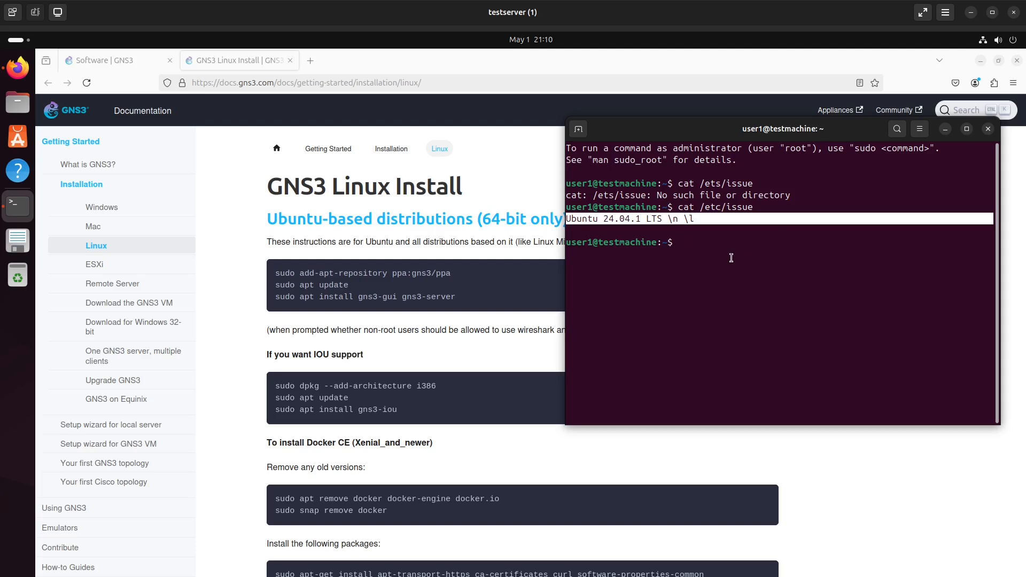
pyautogui.moveTo(758, 254)
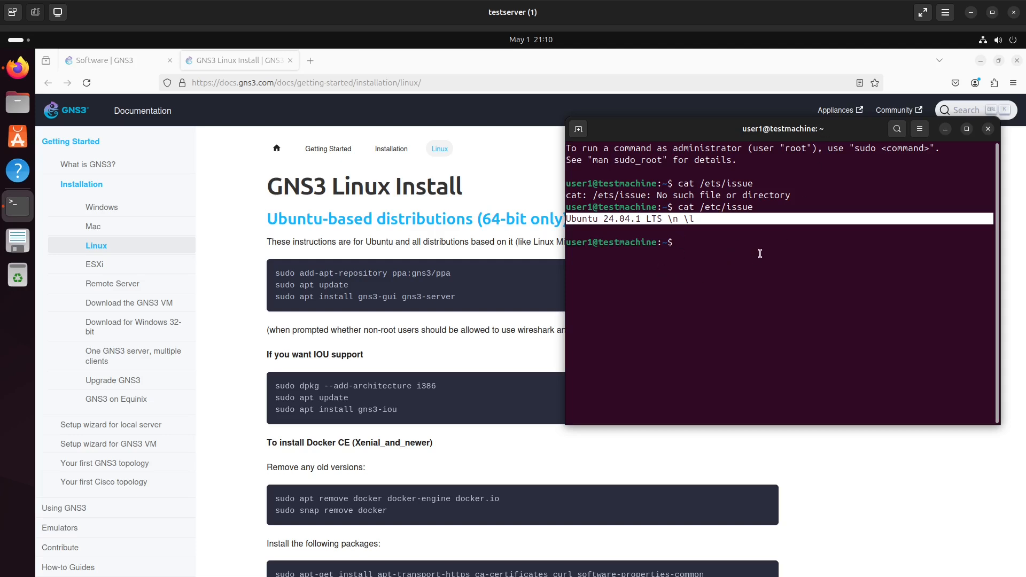
pyautogui.write('uname')
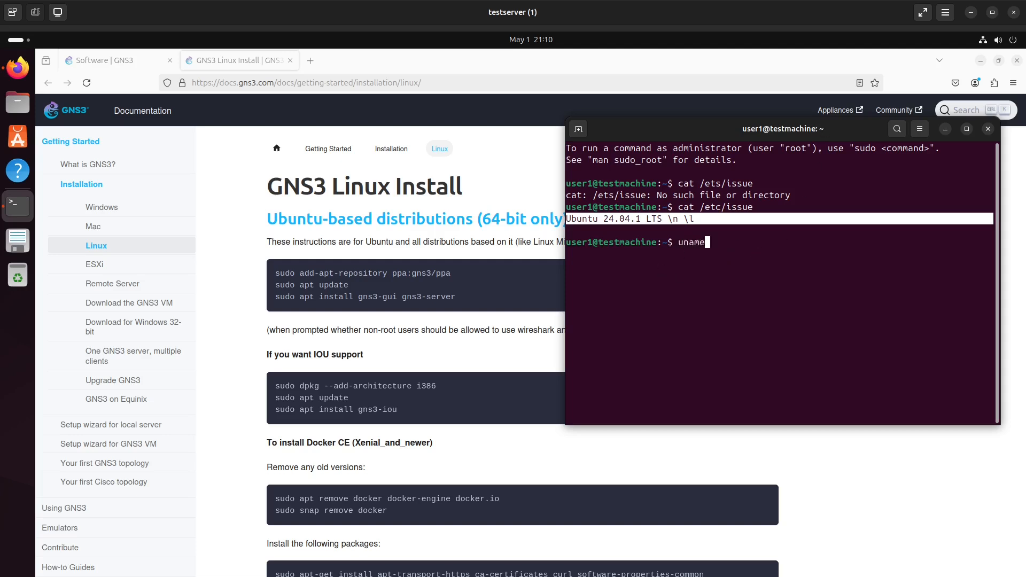
pyautogui.write('-a')
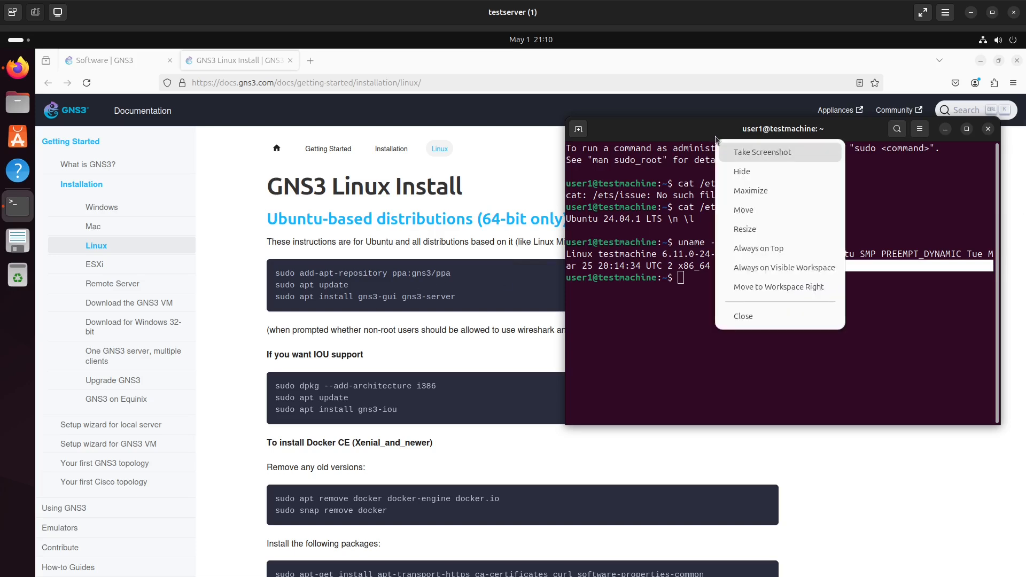
pyautogui.moveTo(779, 247)
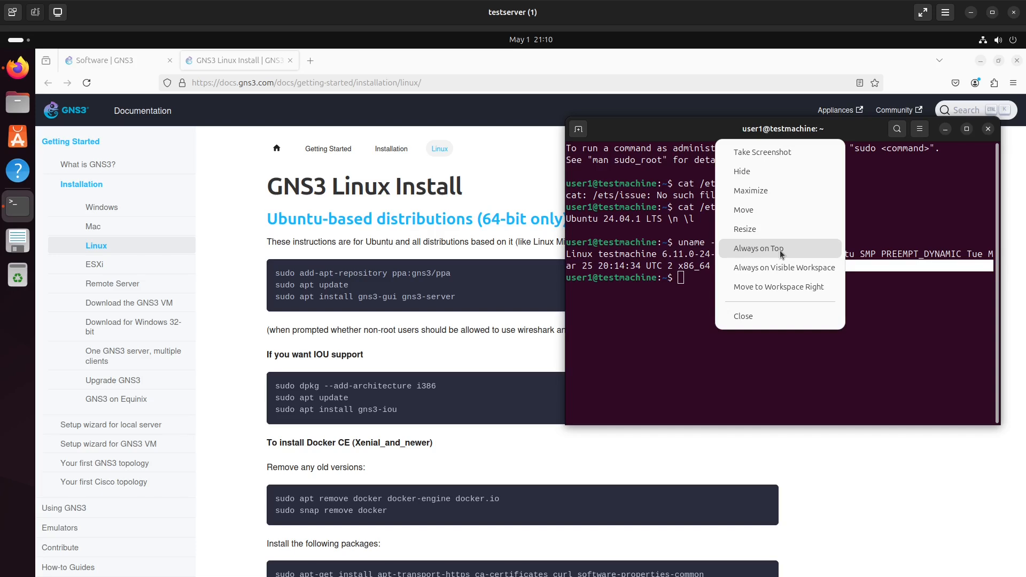
# - Set the Terminal window to 'Always on Top'
pyautogui.click(500, 150)
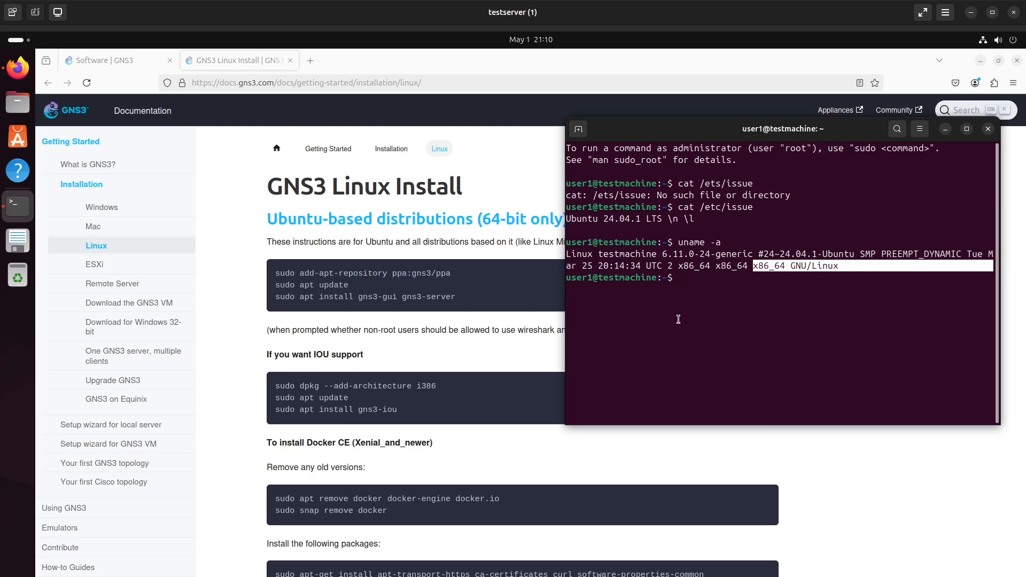
# - Run 'sudo add-apt-repository ppa:gns3/ppa' and submit the administrator password
pyautogui.write('s')
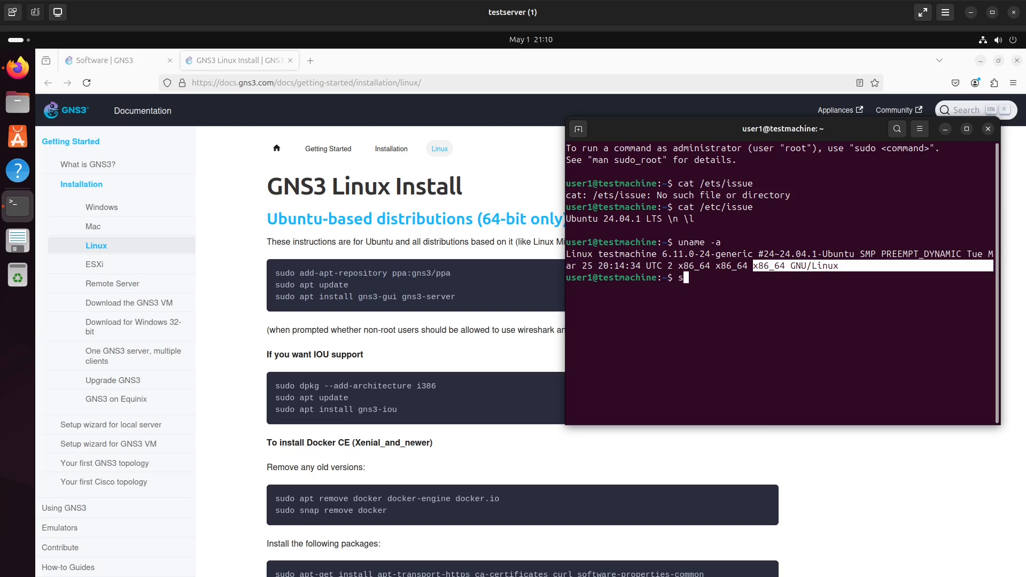
pyautogui.write('udo')
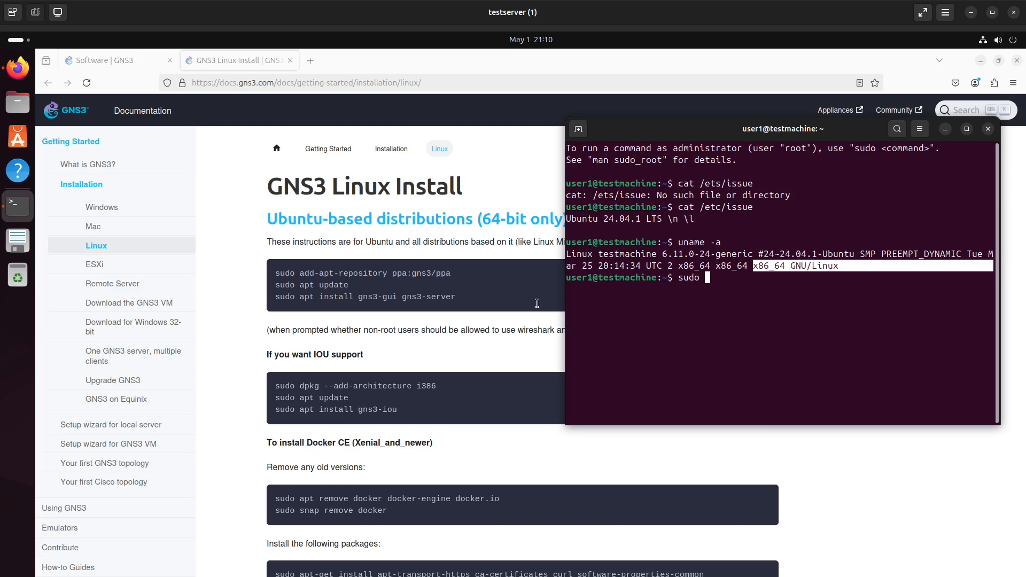
pyautogui.moveTo(452, 278)
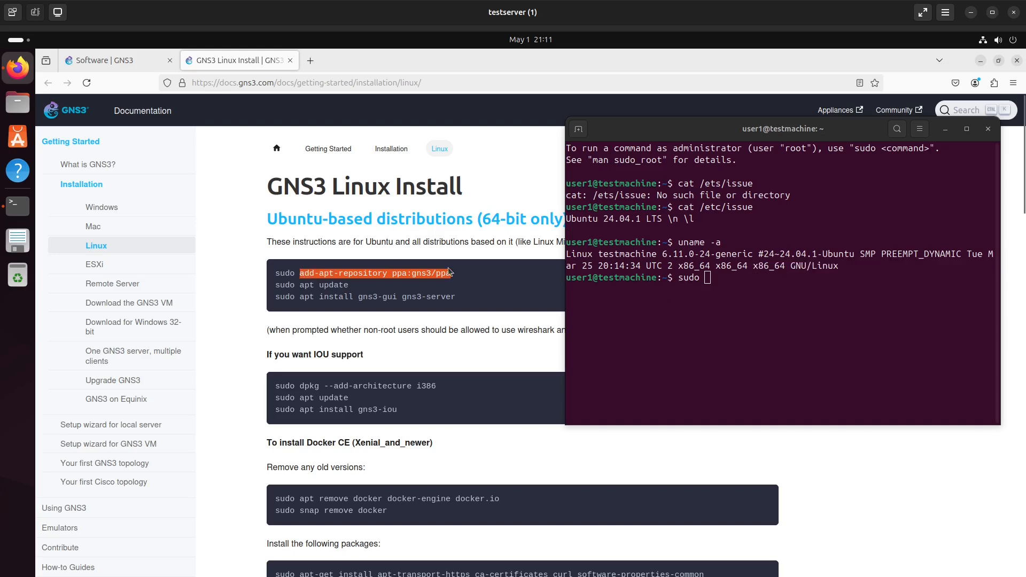
pyautogui.rightClick(448, 273)
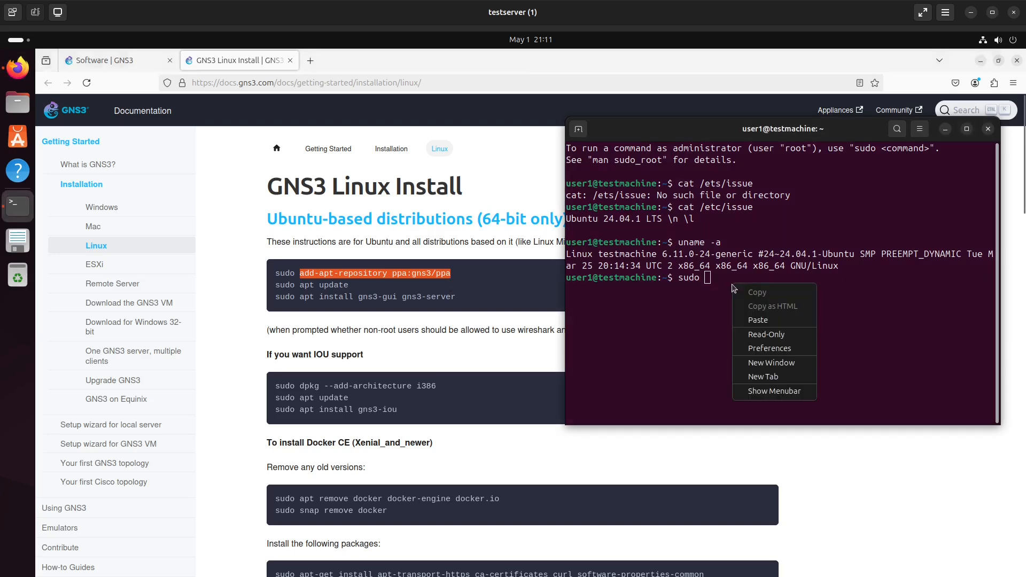
pyautogui.click(758, 320)
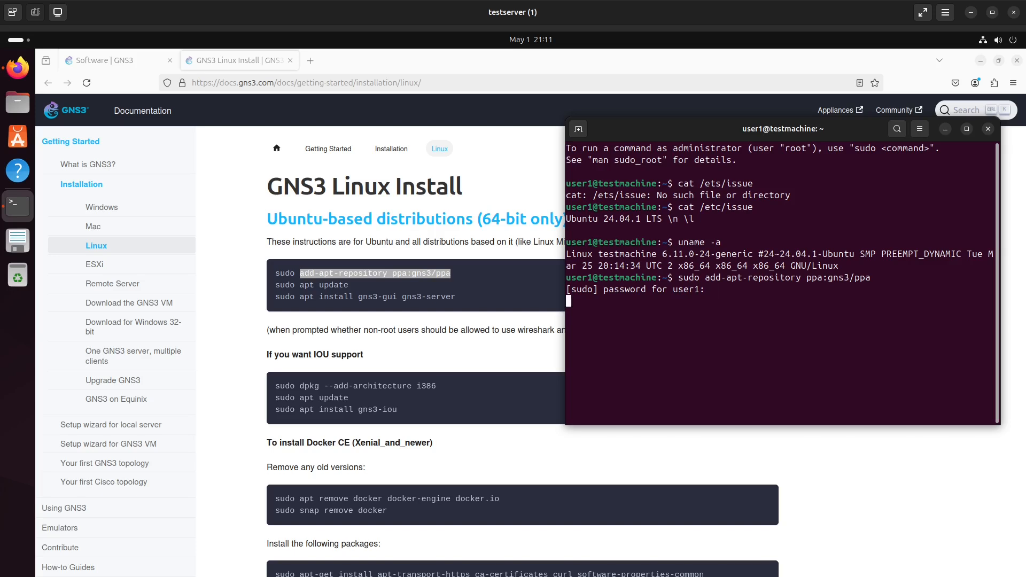
pyautogui.press('Return')
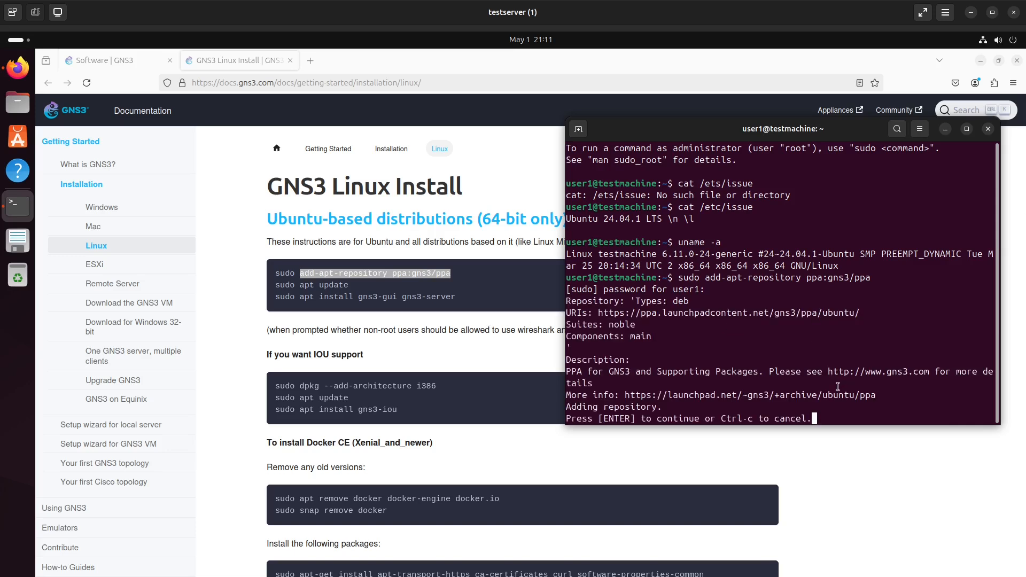
pyautogui.moveTo(597, 299)
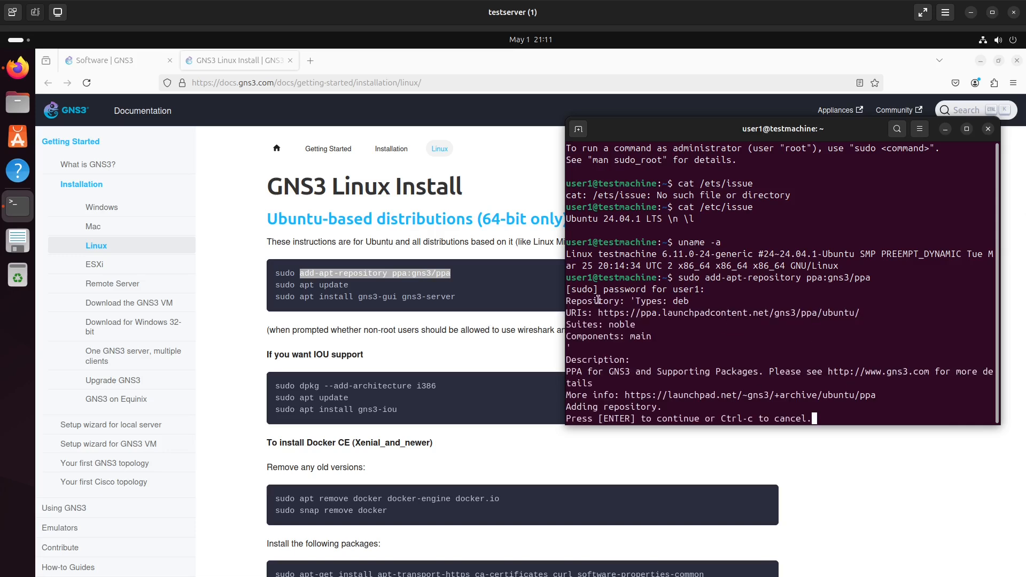
pyautogui.moveTo(899, 323)
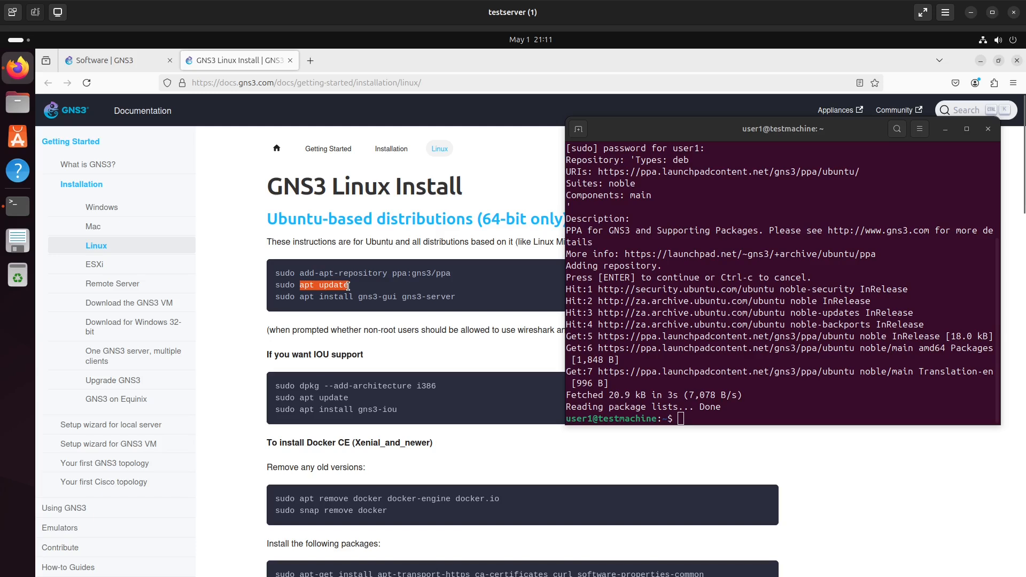
# - Run apt update, then rerun it with sudo after the permission error
pyautogui.rightClick(324, 285)
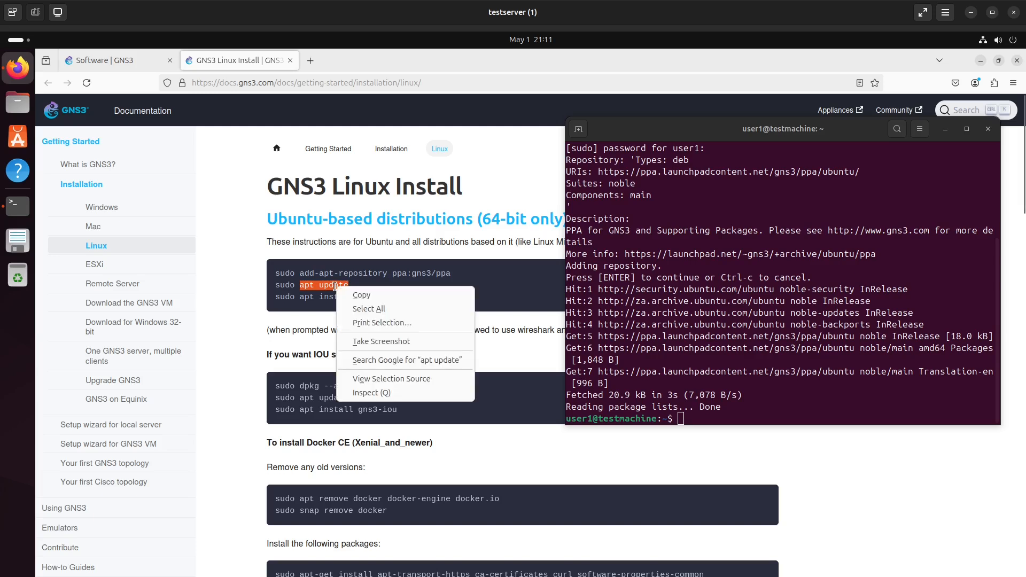
pyautogui.rightClick(769, 409)
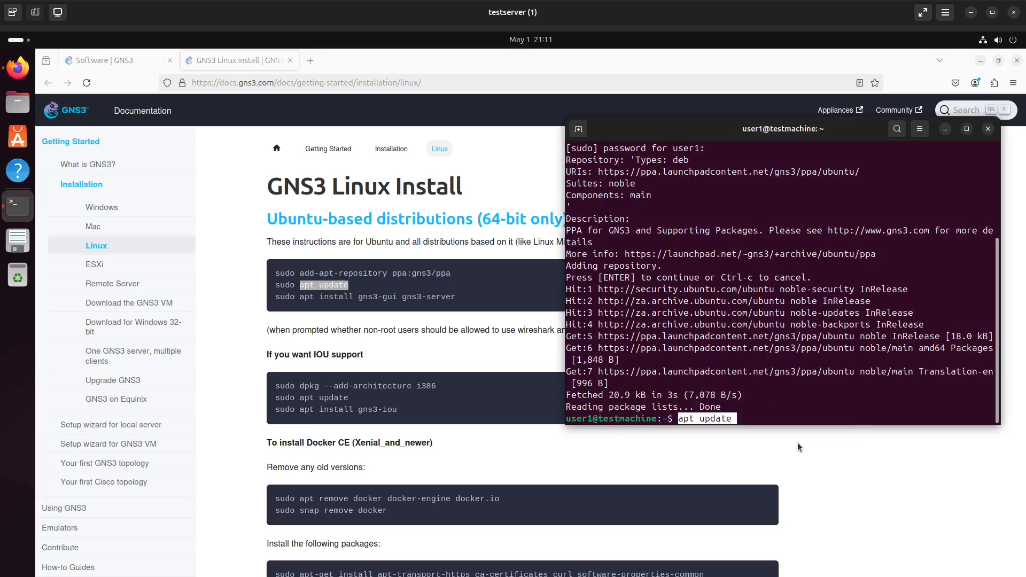
pyautogui.press('Return')
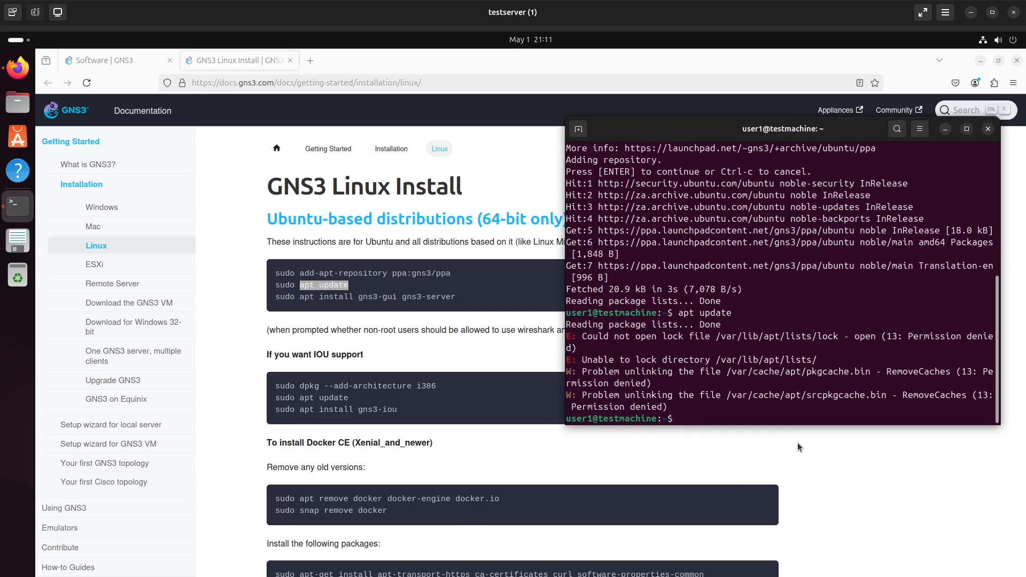
pyautogui.write('apt update')
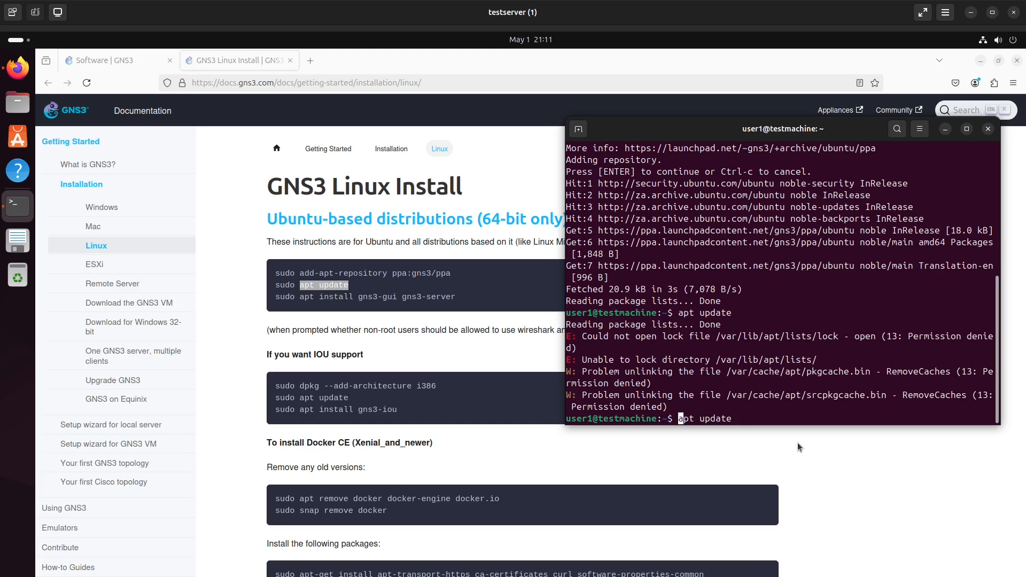
pyautogui.write('sudo')
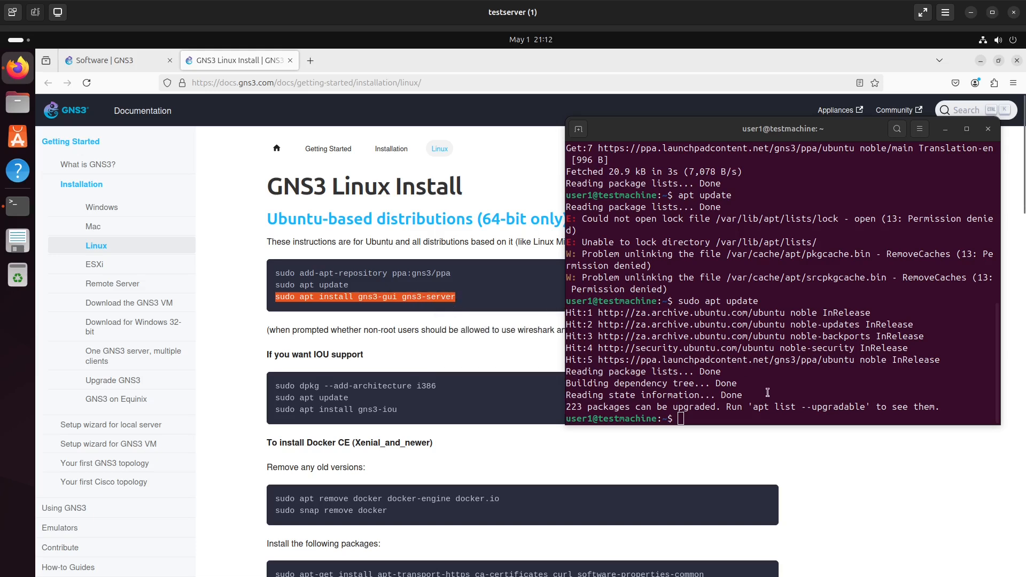
# - Install gns3-gui and gns3-server, confirming with y and answering the wireshark-common packet-capture question
pyautogui.write('sudo apt install gns3-gui gns3-server')
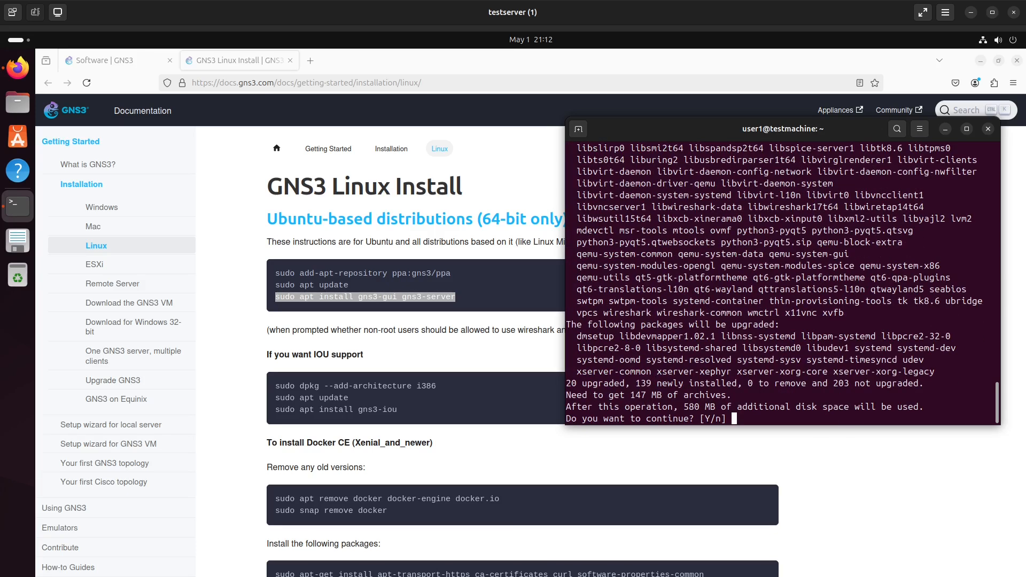
pyautogui.write('y')
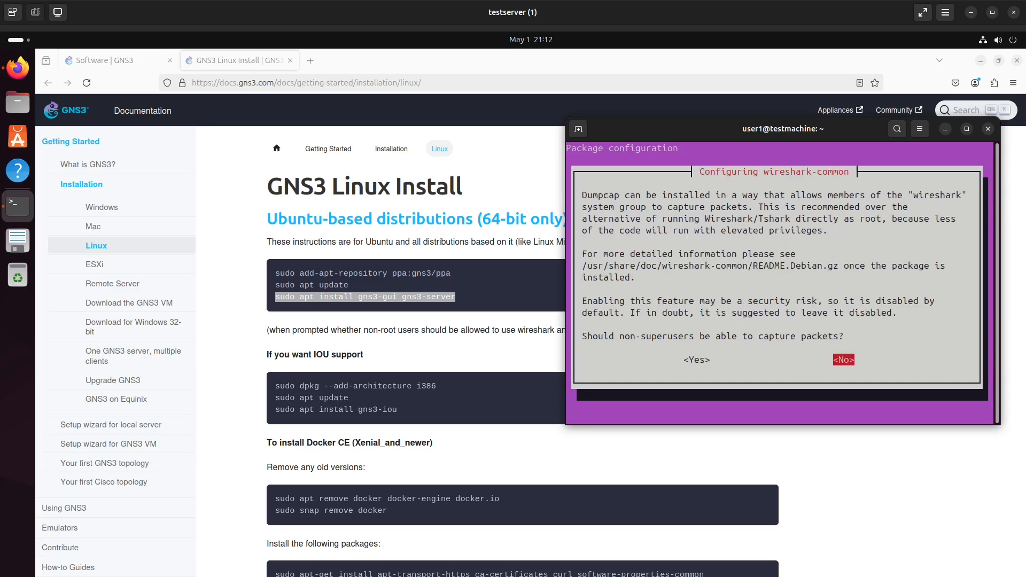
pyautogui.click(843, 359)
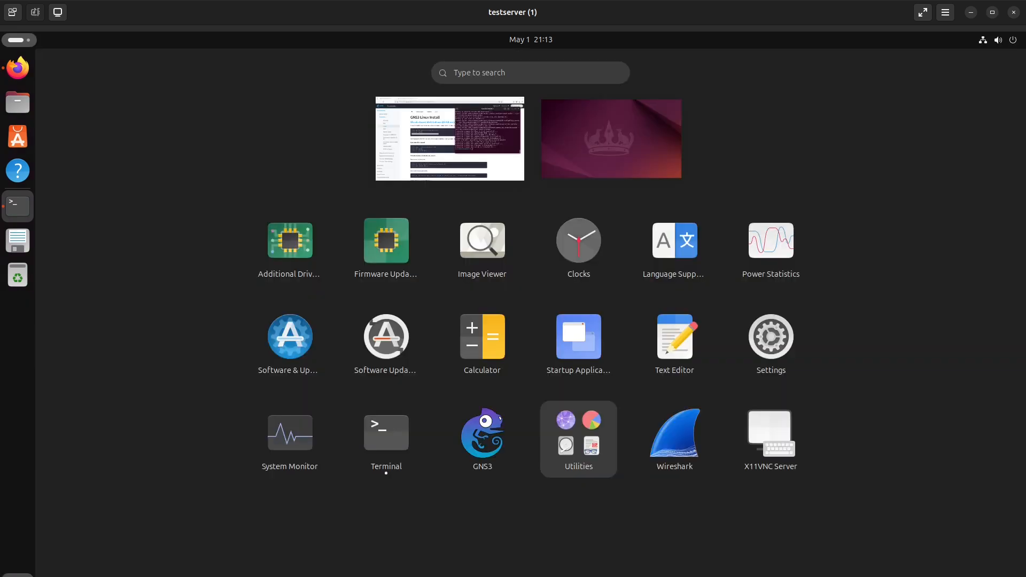
pyautogui.moveTo(482, 438)
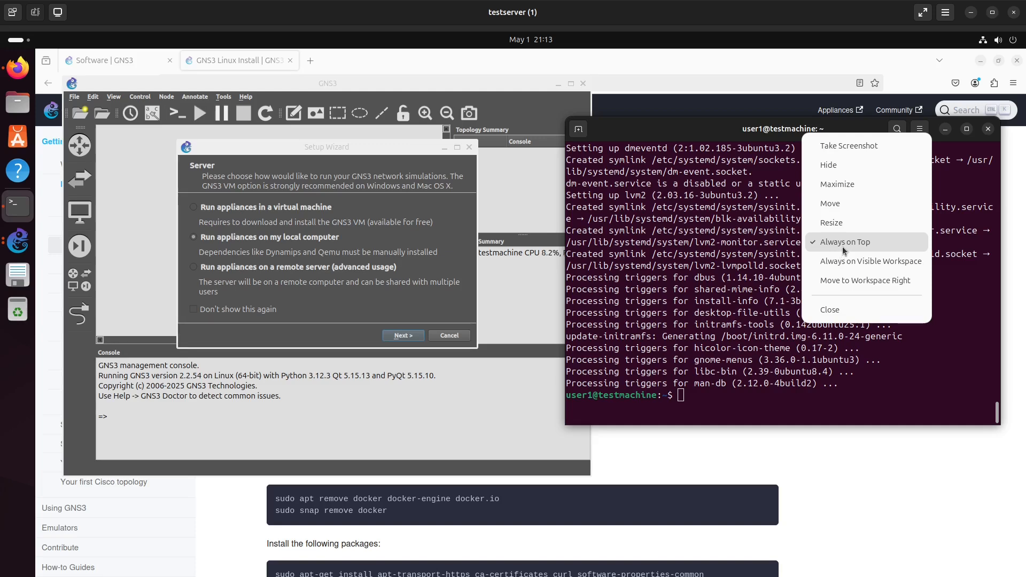
# - Choose local-computer appliances, accept the localhost port 3080 server, and finish the wizard
pyautogui.click(449, 319)
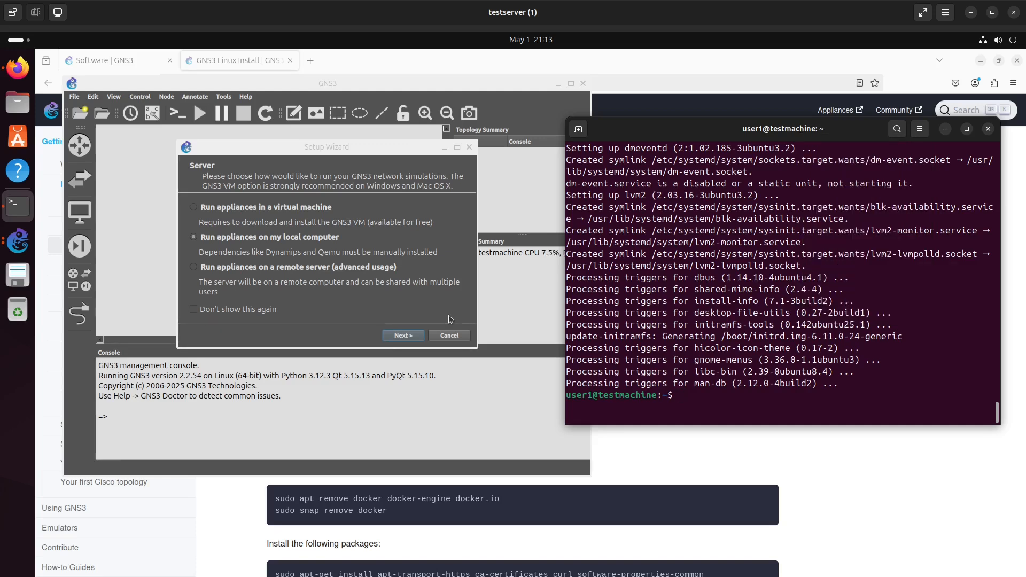
pyautogui.click(402, 335)
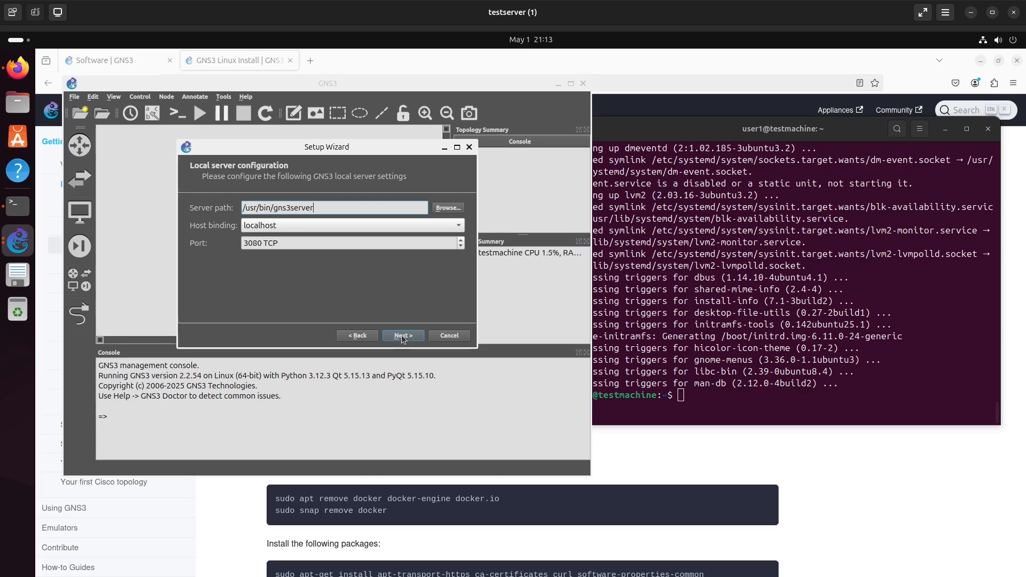
pyautogui.click(402, 335)
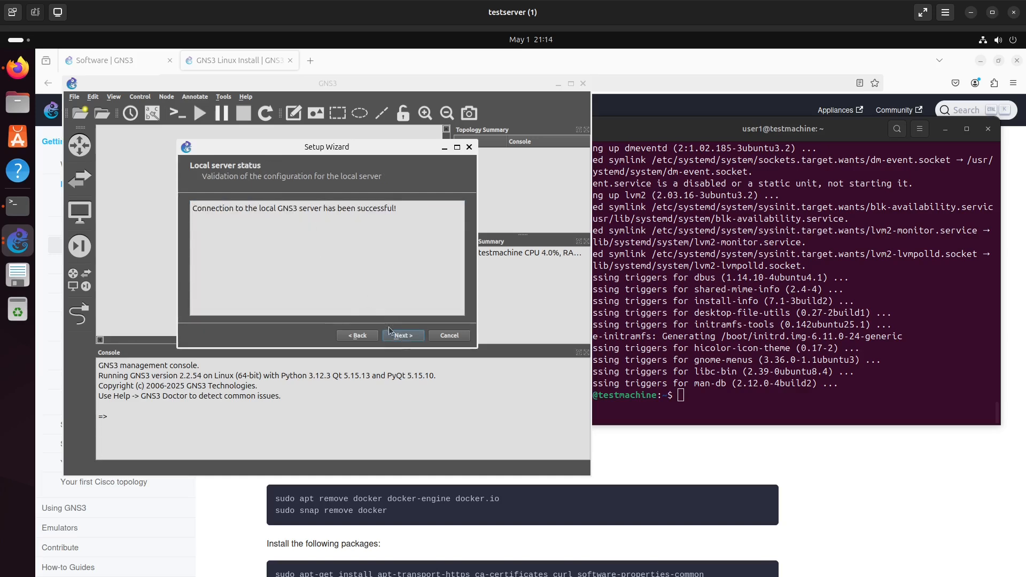
pyautogui.click(401, 335)
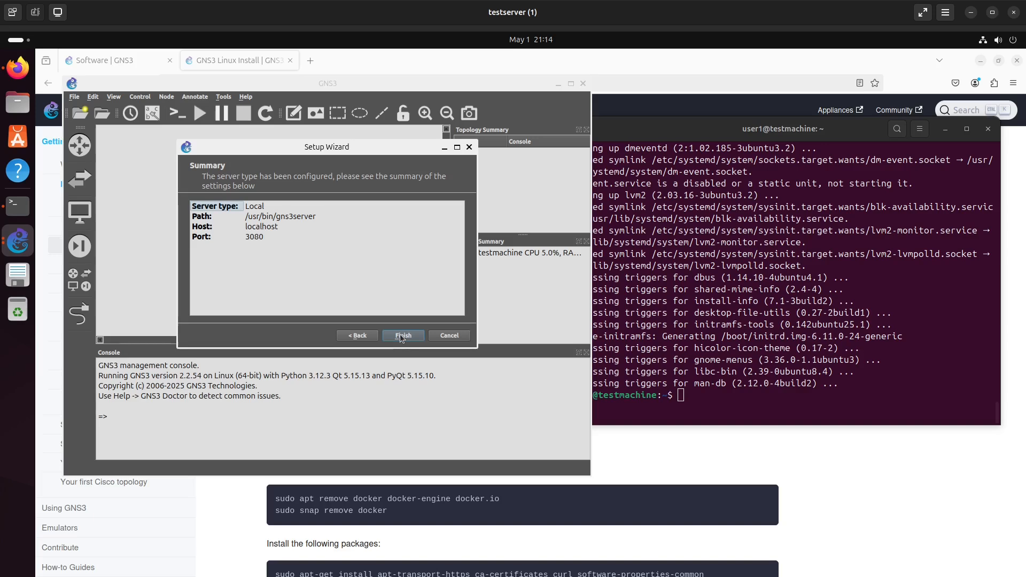
pyautogui.click(403, 335)
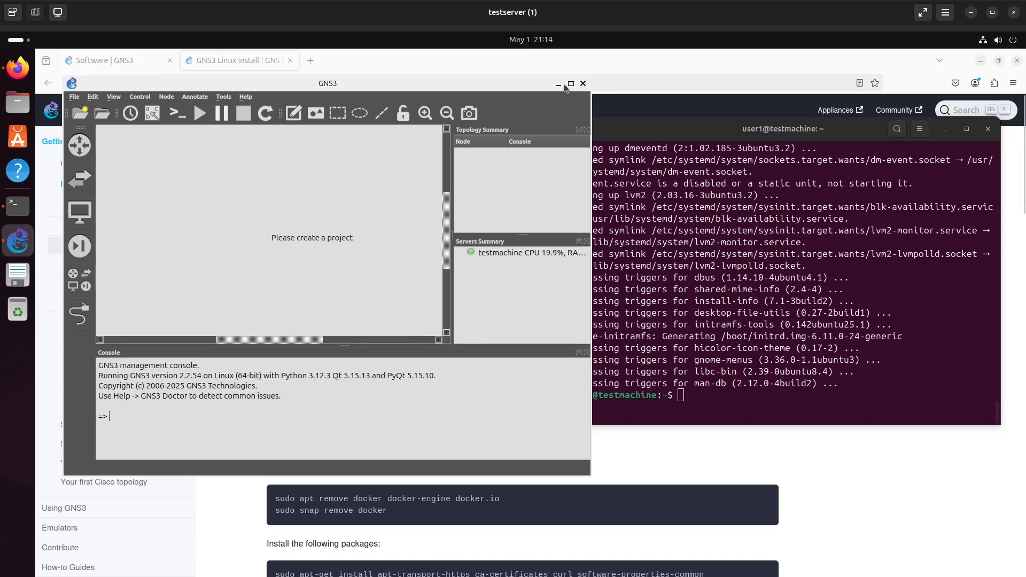